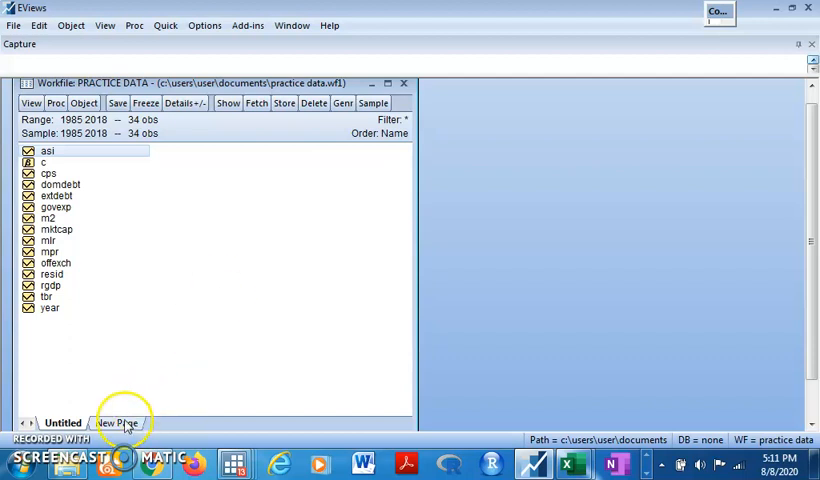
- Create a quarterly workfile page, Untitled1, spanning 1985Q1 to 2018Q4
{"action": "left_click", "coordinate": [117, 422]}
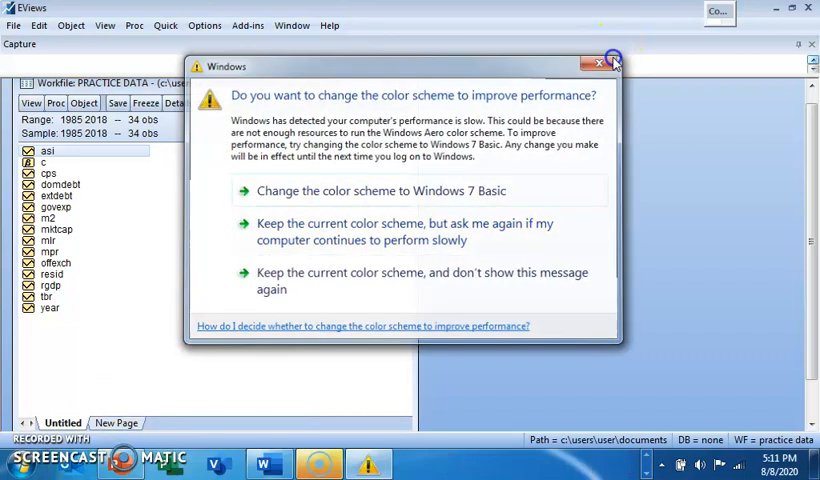
{"action": "left_click", "coordinate": [597, 62]}
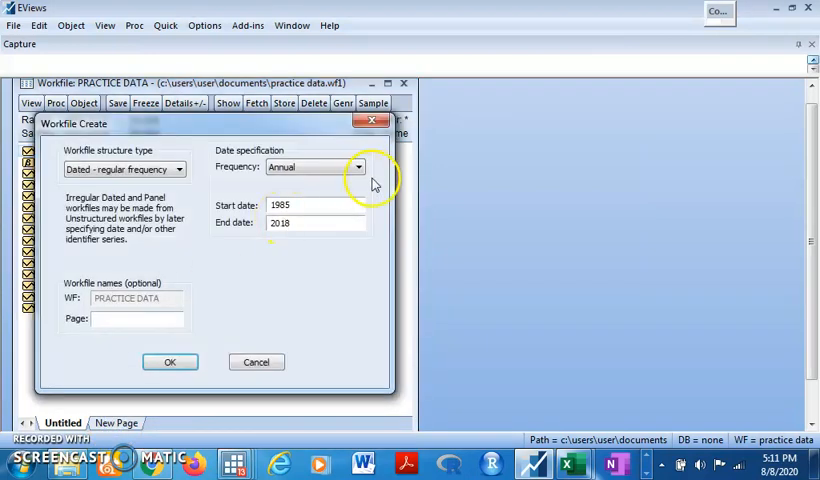
{"action": "left_click", "coordinate": [360, 166]}
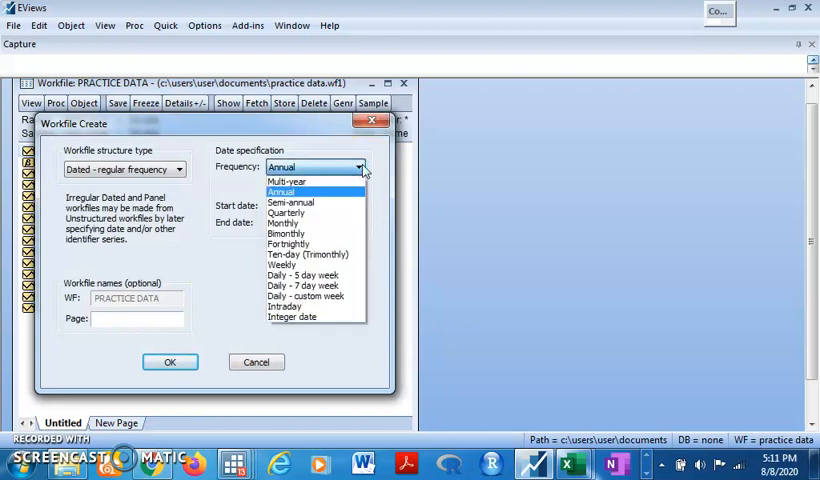
{"action": "left_click", "coordinate": [285, 213]}
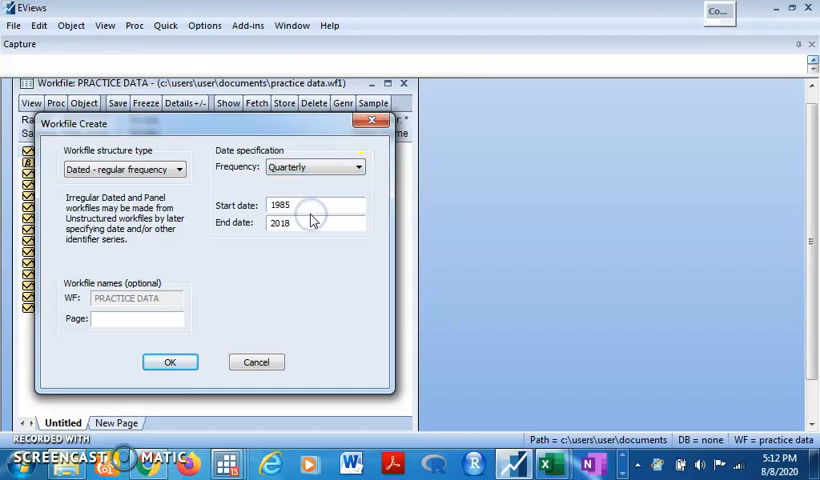
{"action": "left_click", "coordinate": [169, 361]}
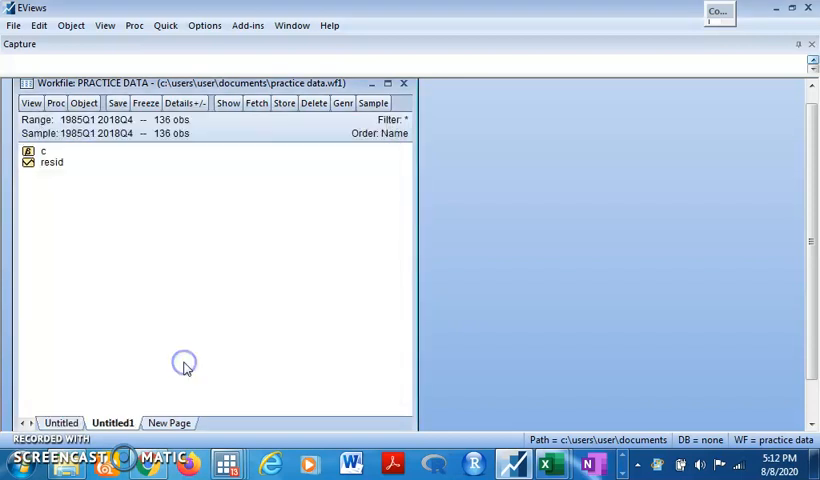
{"action": "left_click", "coordinate": [61, 422]}
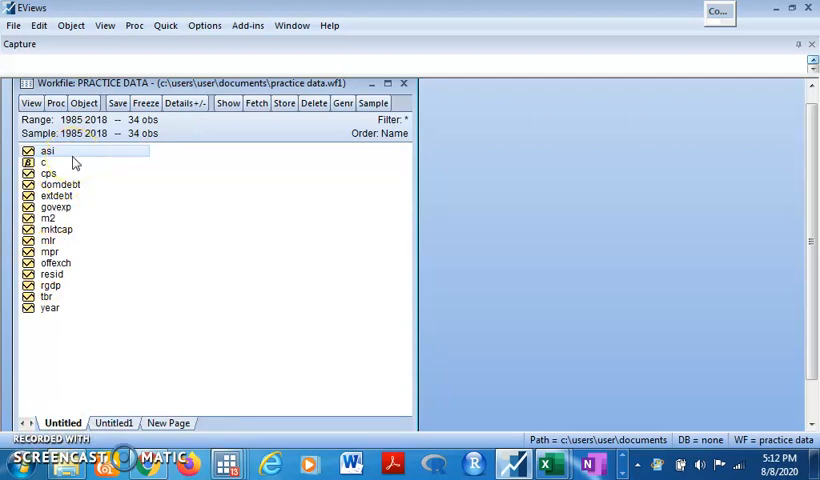
{"action": "left_click", "coordinate": [70, 150]}
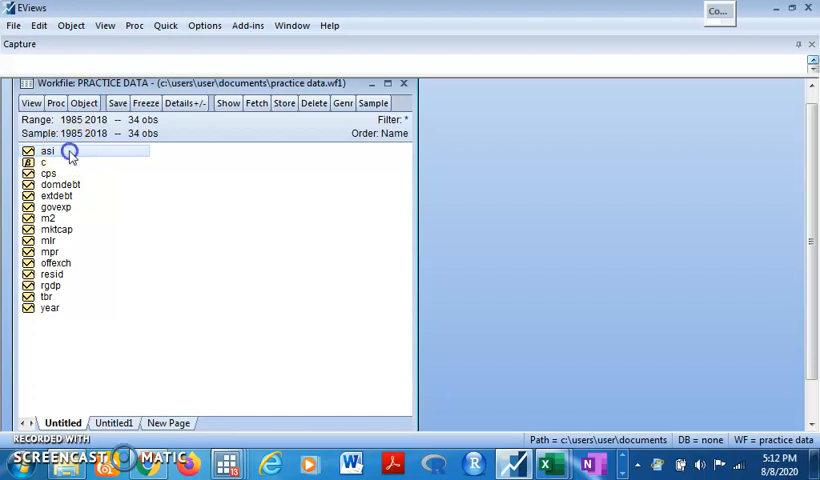
{"action": "double_click", "coordinate": [47, 150]}
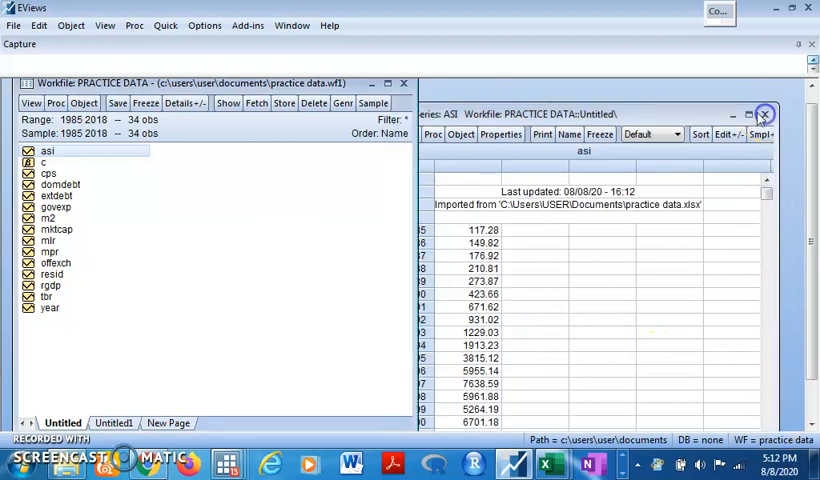
{"action": "left_click", "coordinate": [765, 114]}
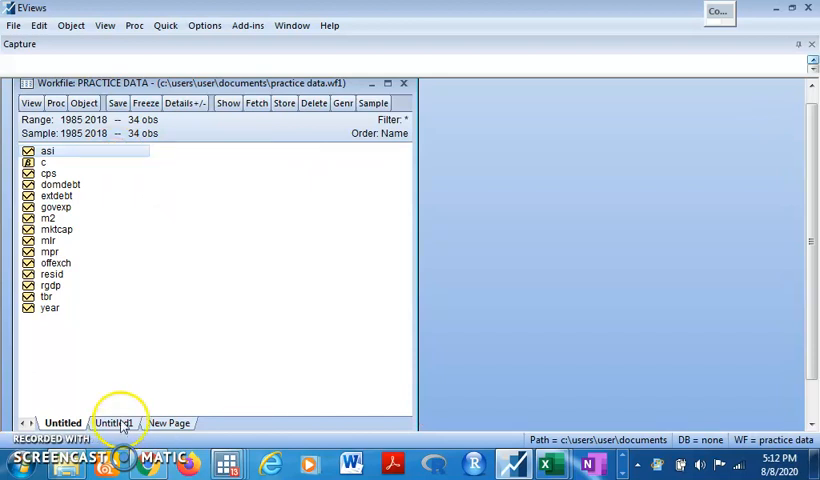
{"action": "left_click", "coordinate": [112, 422]}
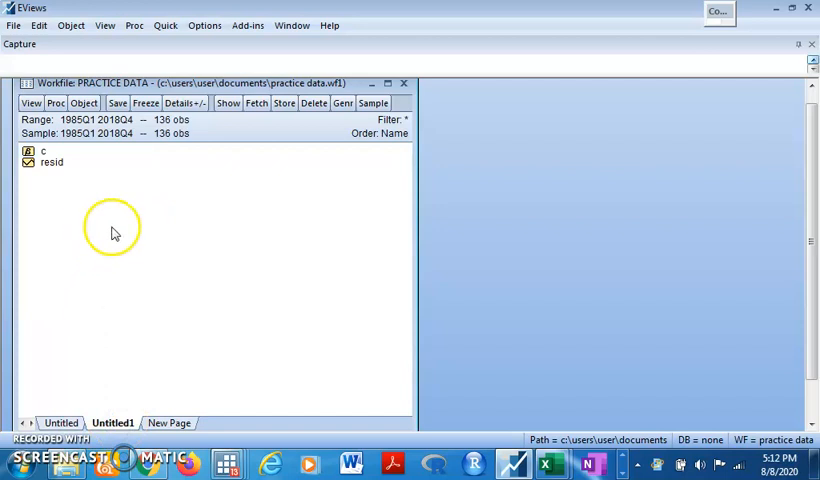
- Paste Special asi into Untitled1, keeping the low-to-high method 'Specified in source'
{"action": "right_click", "coordinate": [113, 233]}
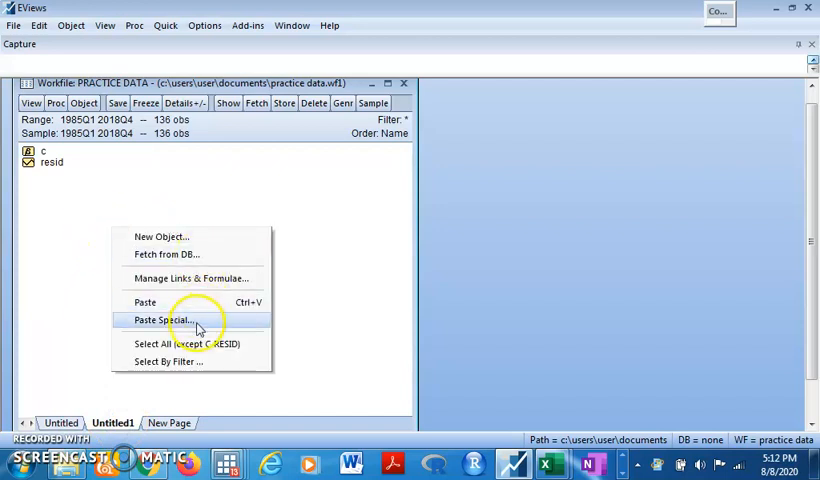
{"action": "left_click", "coordinate": [161, 319]}
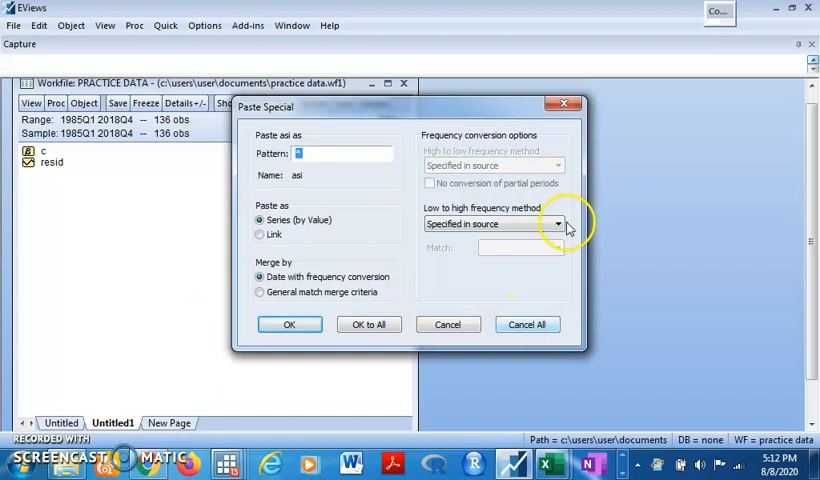
{"action": "mouse_move", "coordinate": [540, 215]}
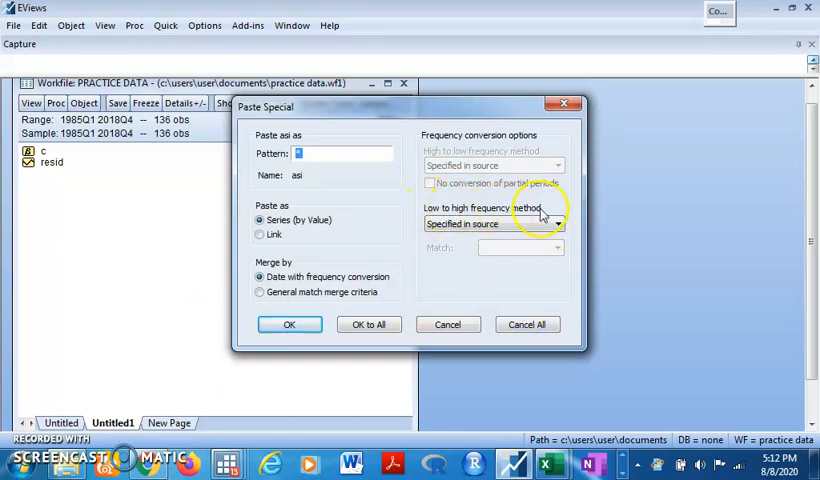
{"action": "left_click", "coordinate": [557, 223]}
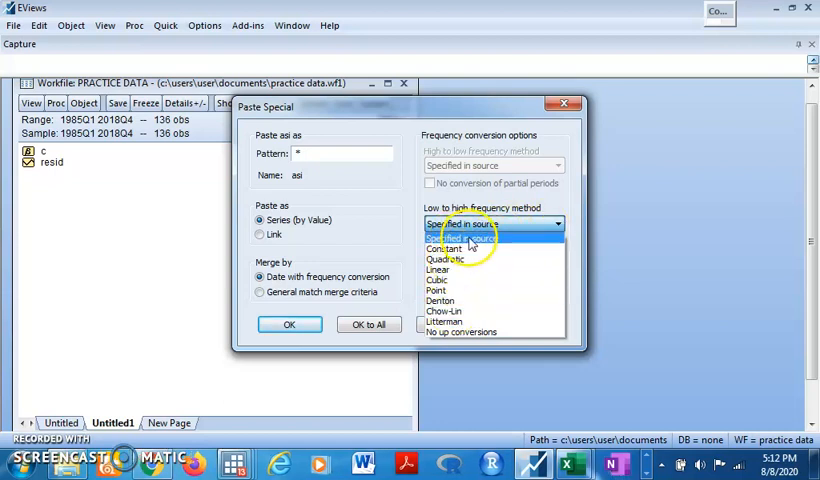
{"action": "left_click", "coordinate": [460, 238]}
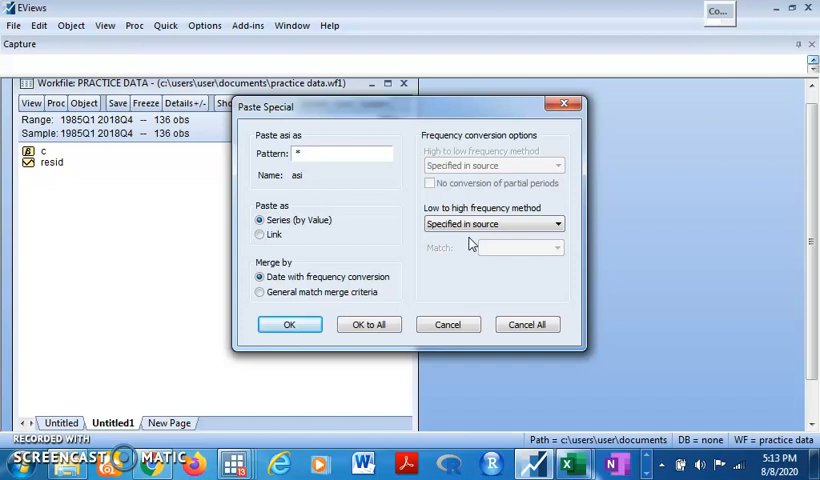
{"action": "left_click", "coordinate": [289, 324]}
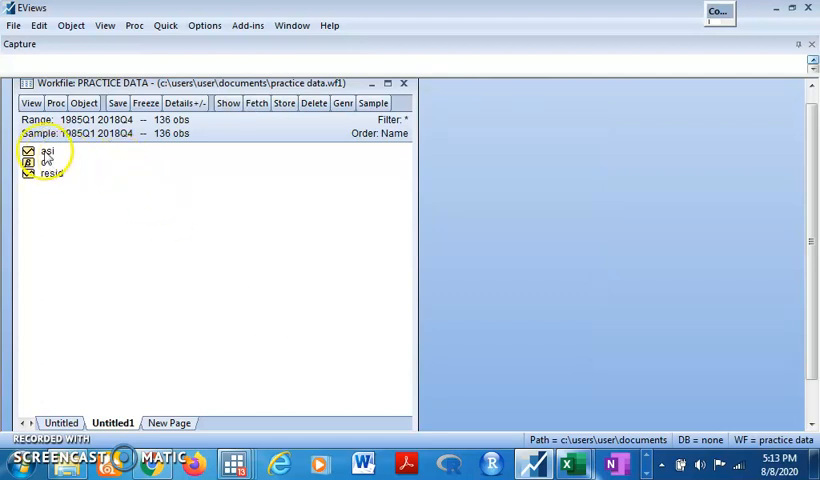
{"action": "double_click", "coordinate": [47, 150]}
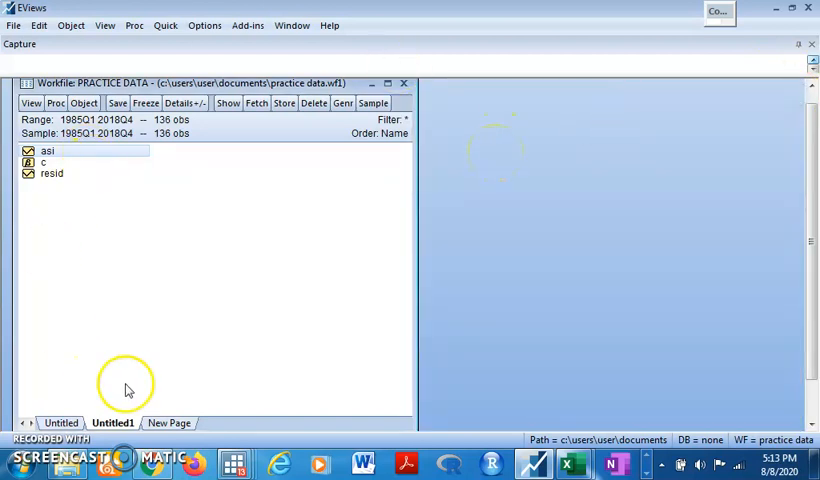
- Create a monthly page, Untitled2, spanning 1985M01 to 2018M12
{"action": "left_click", "coordinate": [169, 422]}
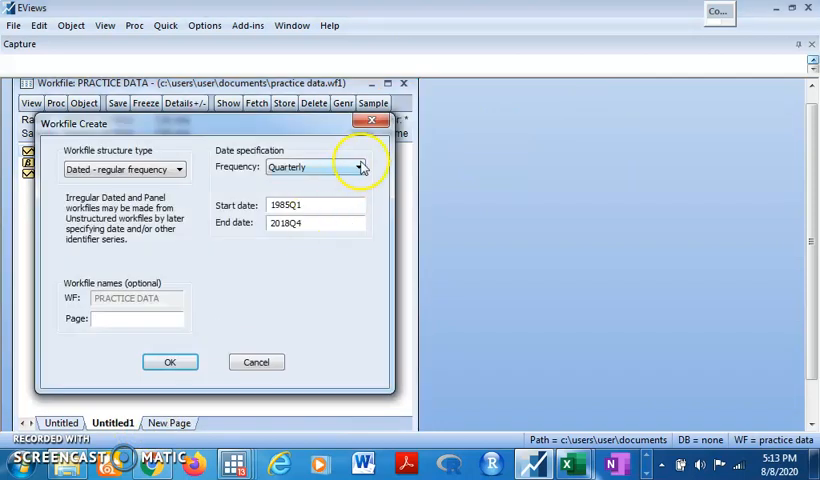
{"action": "left_click", "coordinate": [360, 166]}
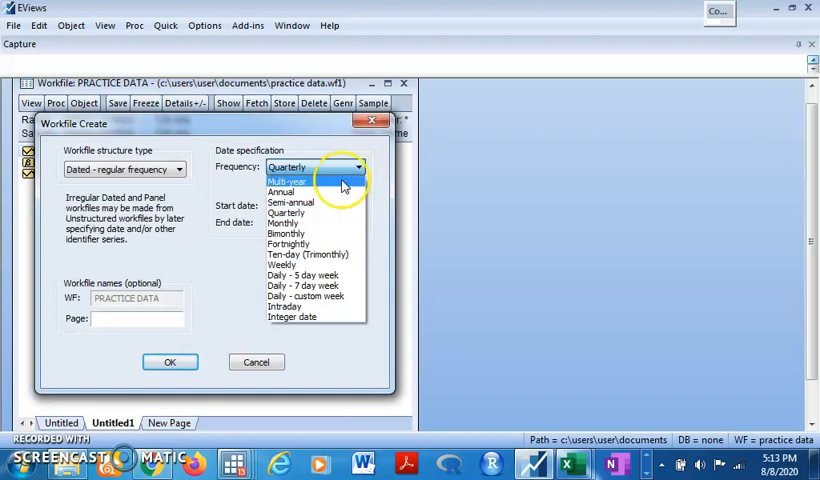
{"action": "mouse_move", "coordinate": [325, 222]}
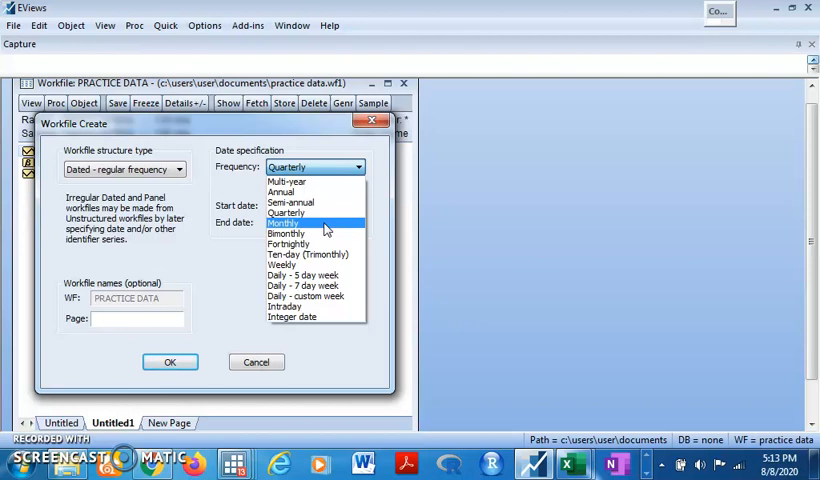
{"action": "left_click", "coordinate": [284, 222]}
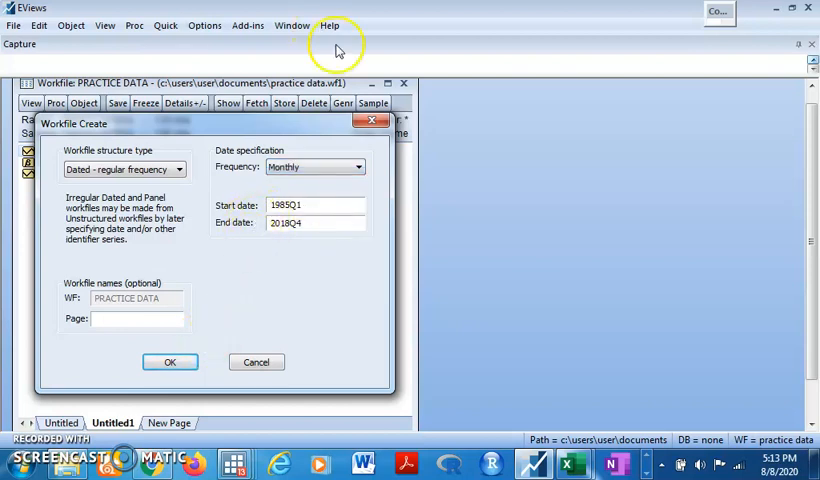
{"action": "left_click", "coordinate": [170, 362]}
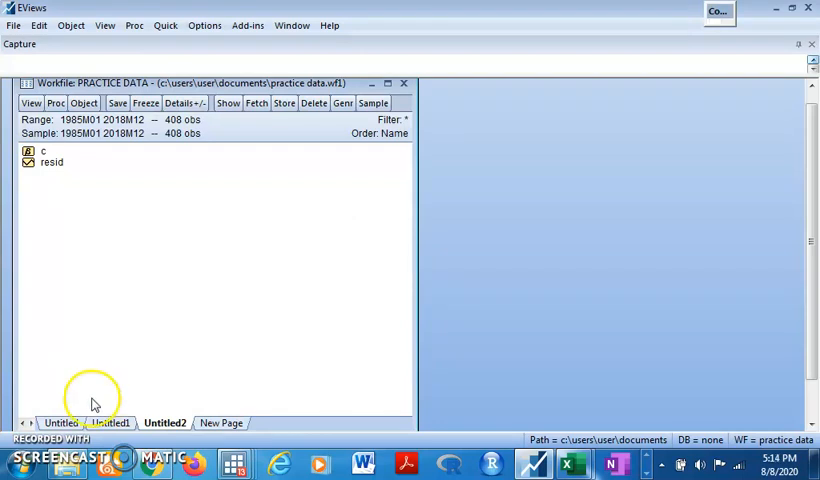
- Paste Special asi into Untitled2 by value with the source's conversion method
{"action": "left_click", "coordinate": [62, 422]}
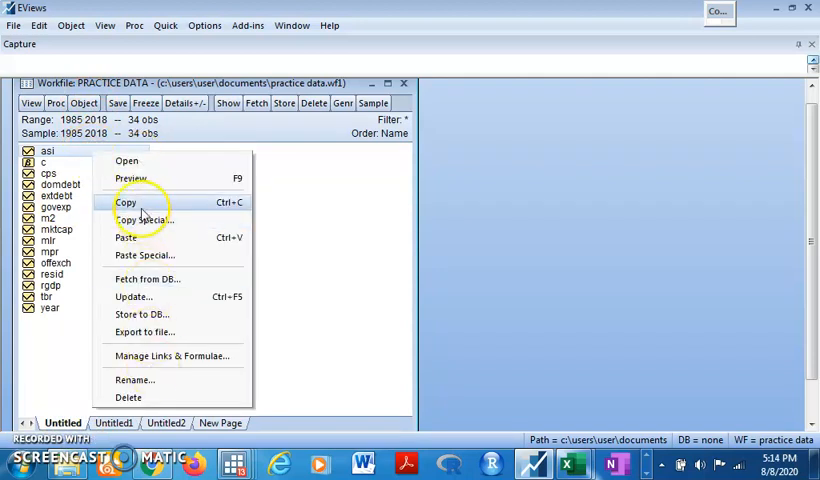
{"action": "left_click", "coordinate": [163, 422]}
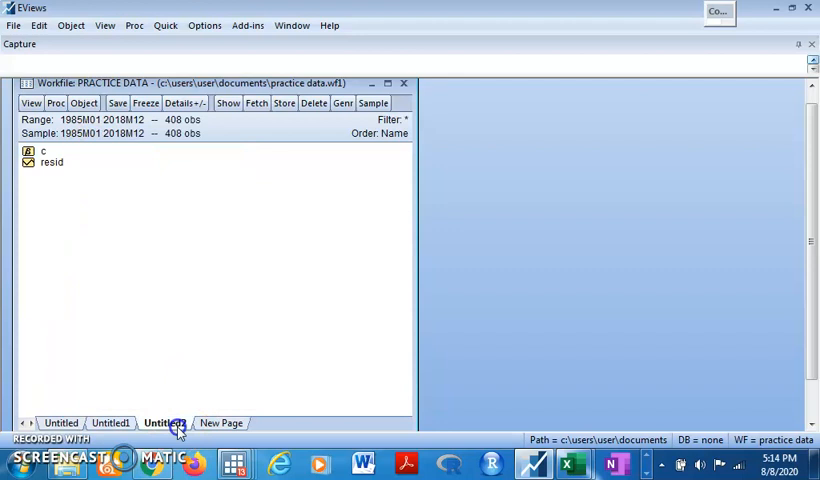
{"action": "right_click", "coordinate": [143, 249]}
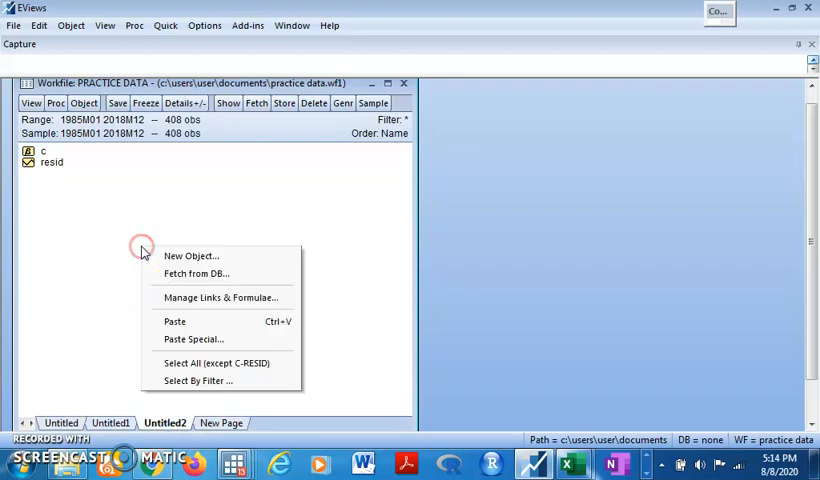
{"action": "left_click", "coordinate": [194, 339]}
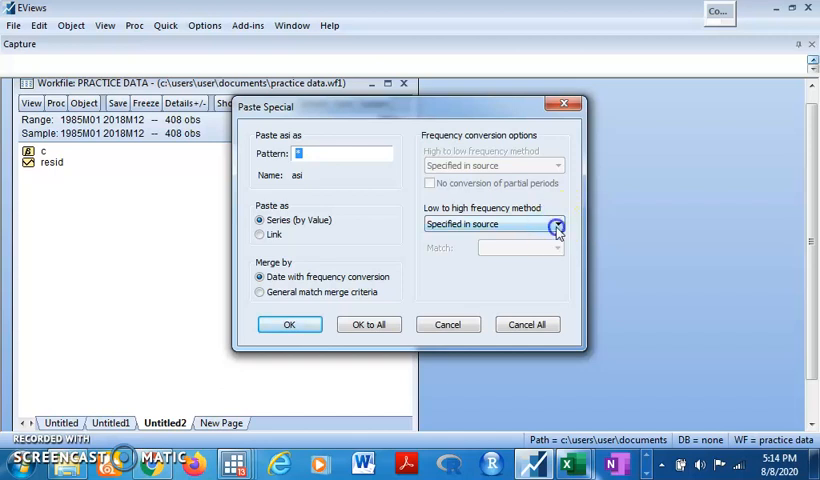
{"action": "left_click", "coordinate": [557, 224]}
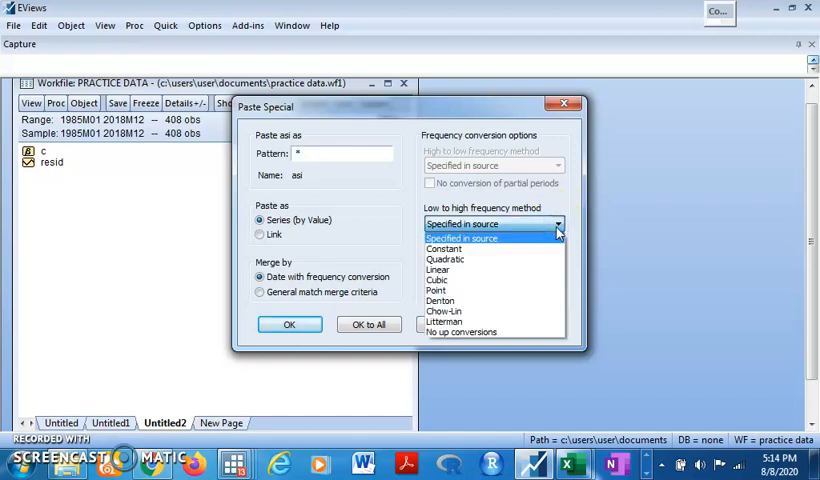
{"action": "mouse_move", "coordinate": [534, 222]}
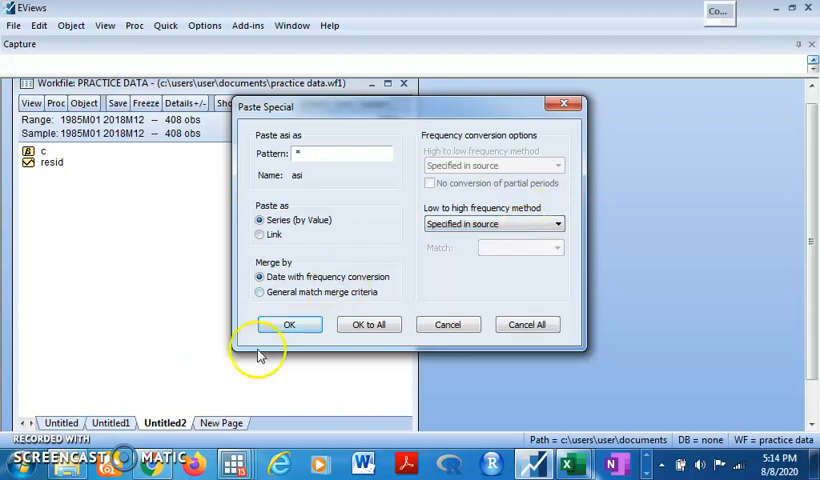
{"action": "left_click", "coordinate": [289, 324]}
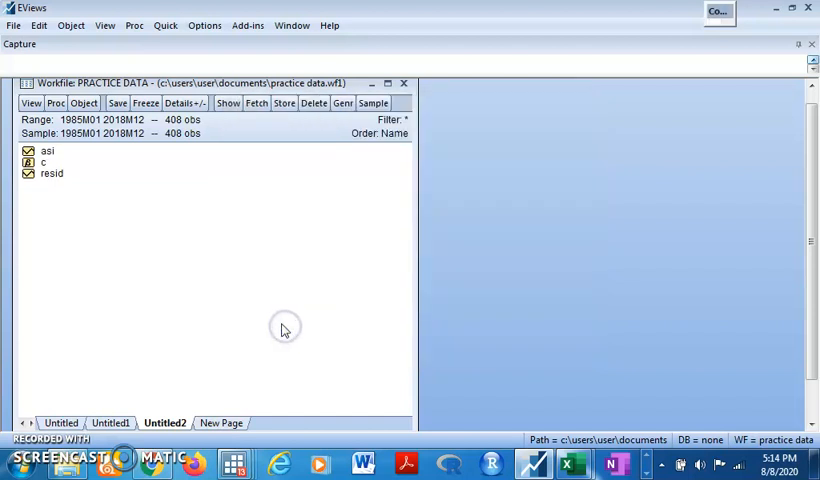
{"action": "double_click", "coordinate": [47, 150]}
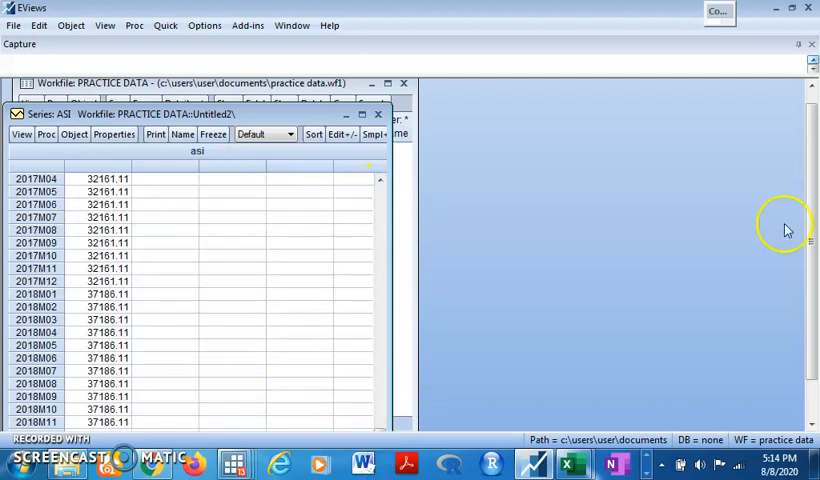
{"action": "mouse_move", "coordinate": [810, 430]}
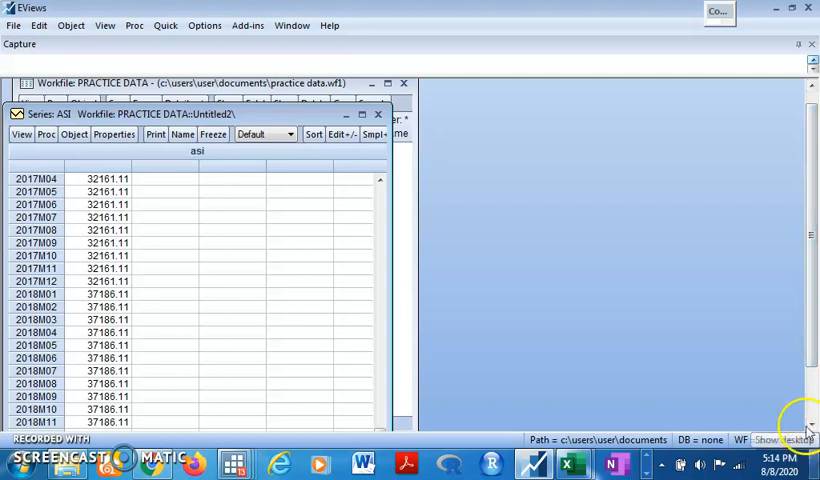
{"action": "left_click", "coordinate": [361, 114]}
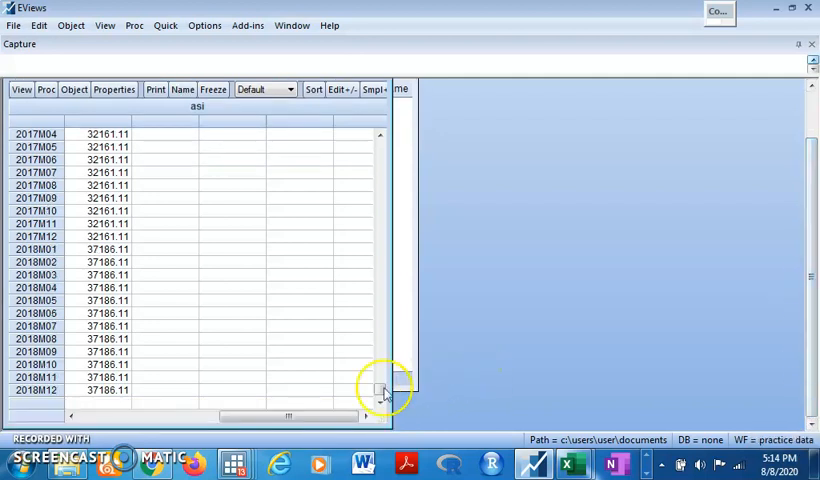
{"action": "mouse_move", "coordinate": [737, 235]}
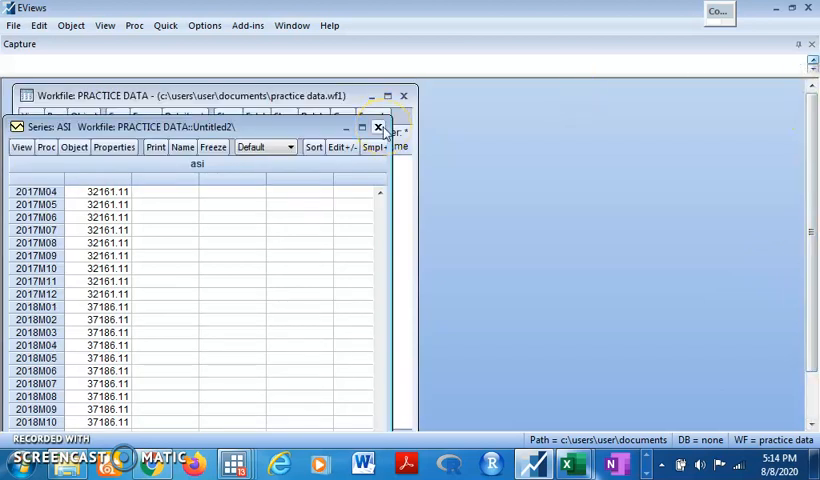
{"action": "left_click", "coordinate": [378, 127]}
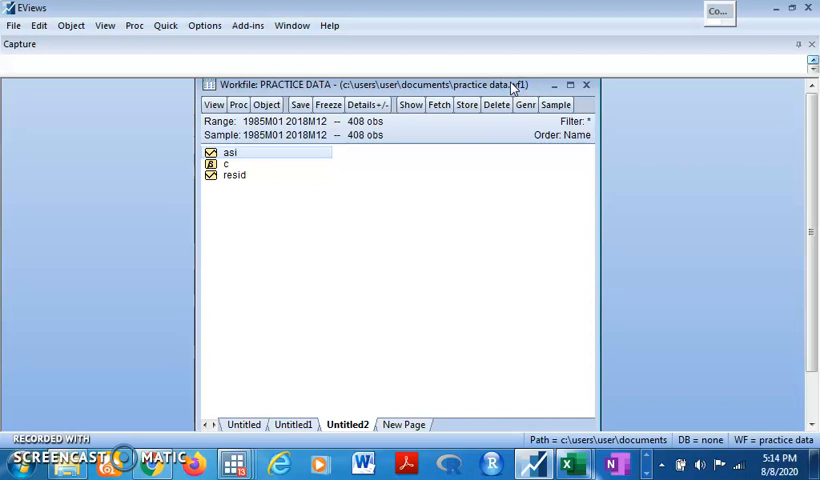
{"action": "mouse_move", "coordinate": [416, 393]}
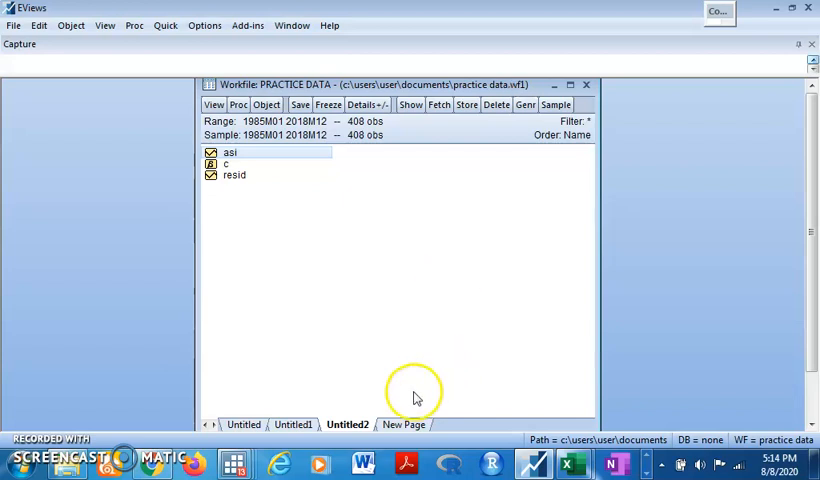
- Create an annual page, Untitled3, covering 1985 to 2018
{"action": "right_click", "coordinate": [404, 424]}
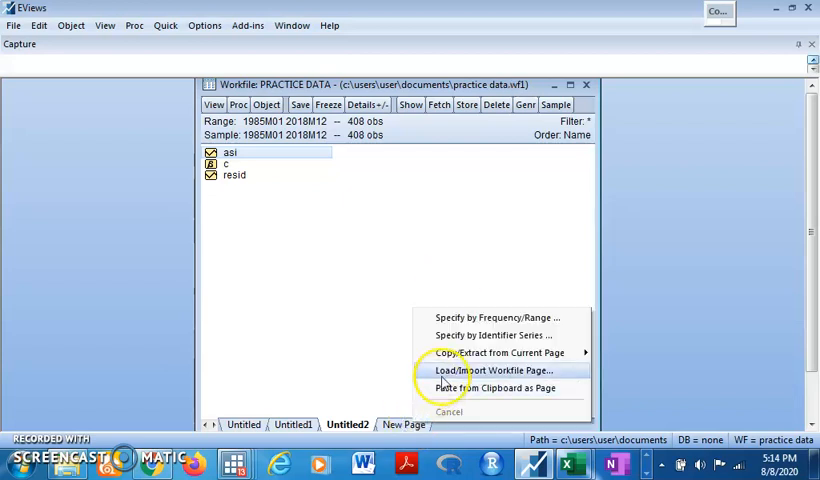
{"action": "left_click", "coordinate": [492, 370]}
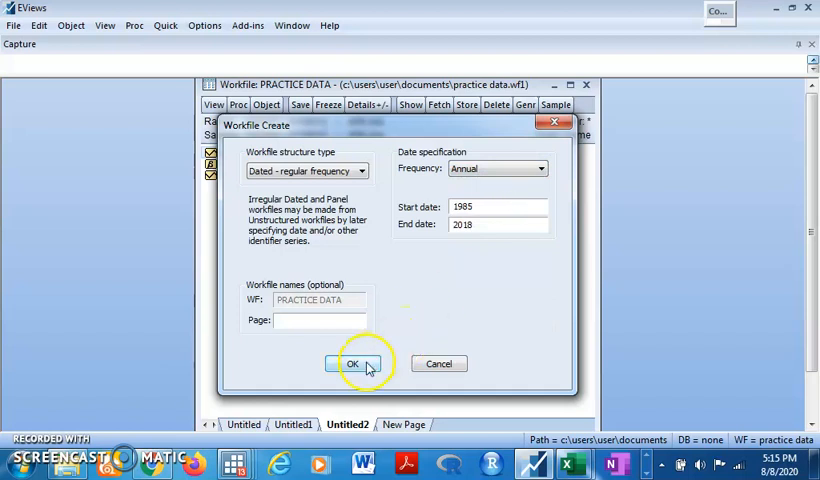
{"action": "left_click", "coordinate": [351, 363]}
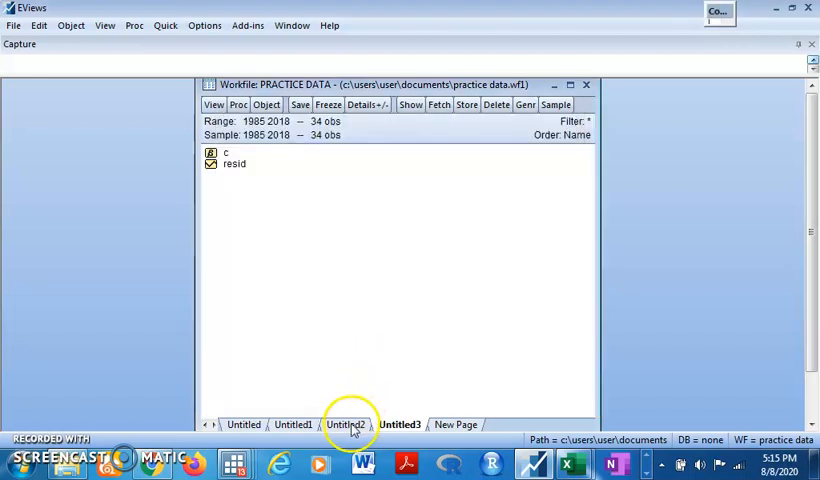
{"action": "left_click", "coordinate": [348, 424]}
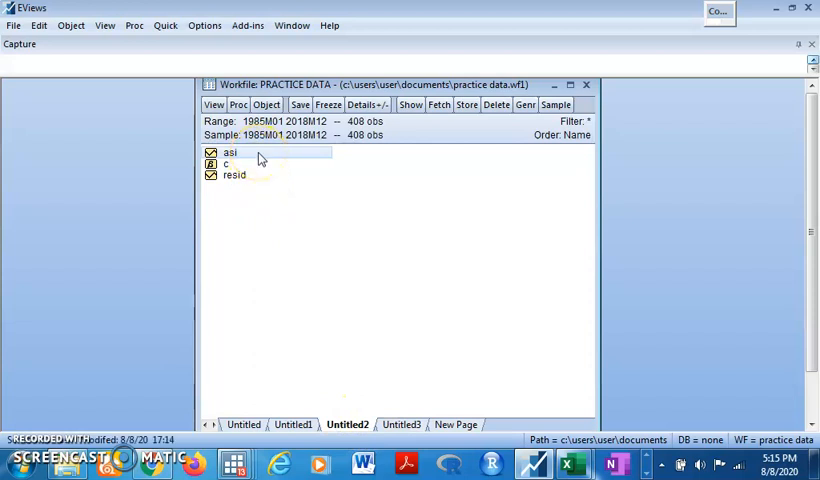
- Paste asi into Untitled3 as a link with the source conversion method, then view its values
{"action": "right_click", "coordinate": [229, 152]}
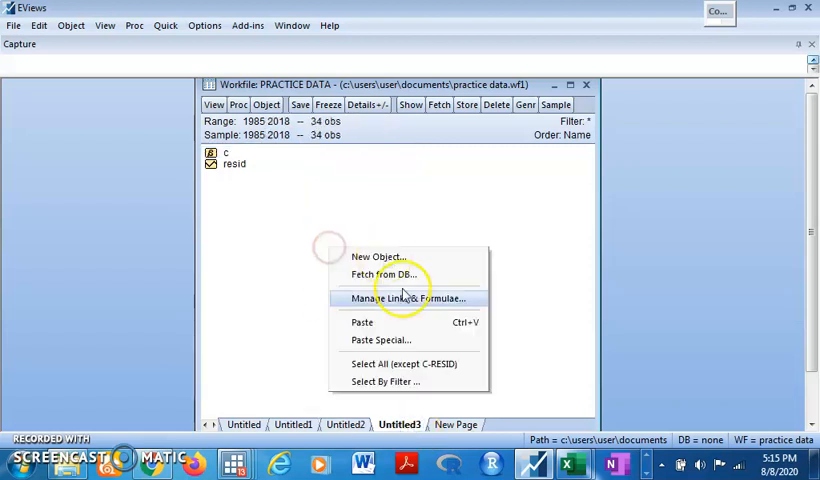
{"action": "left_click", "coordinate": [380, 340]}
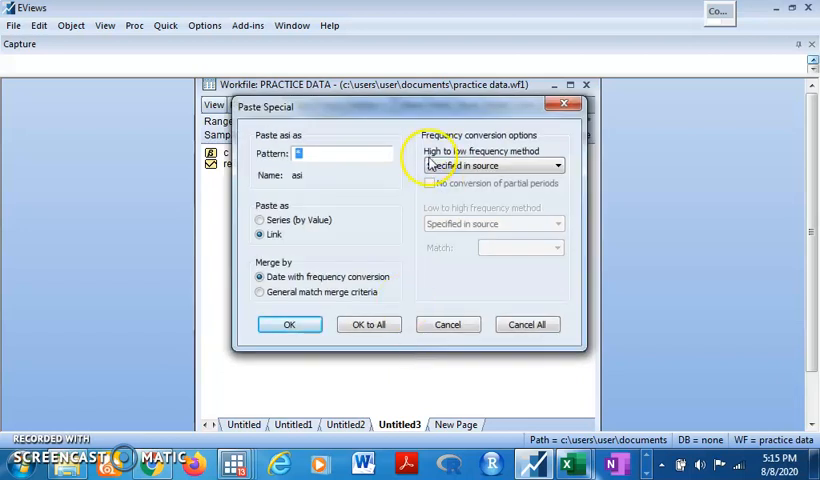
{"action": "left_click", "coordinate": [557, 165]}
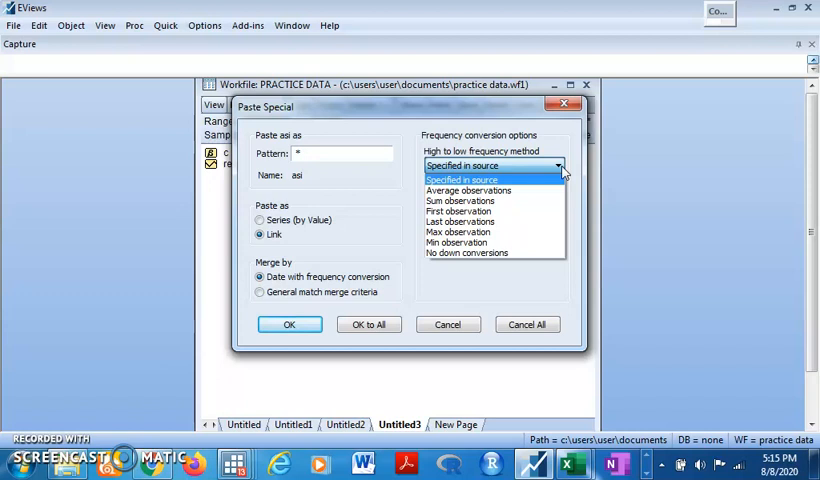
{"action": "left_click", "coordinate": [462, 179]}
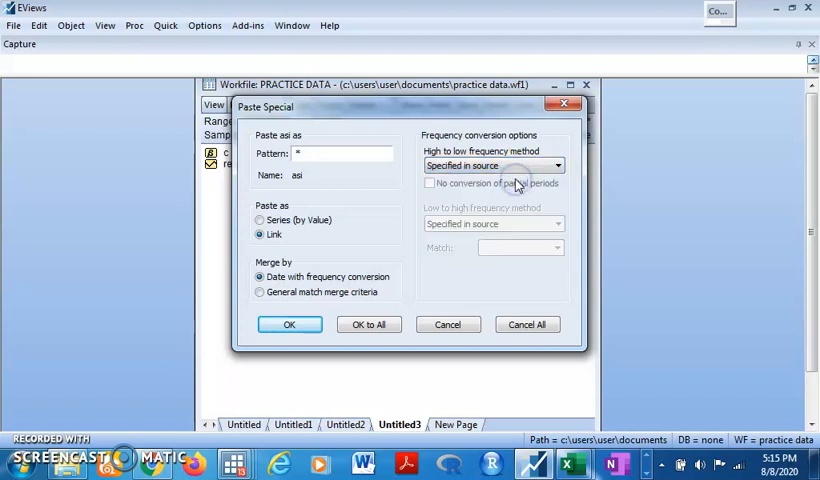
{"action": "left_click", "coordinate": [289, 323]}
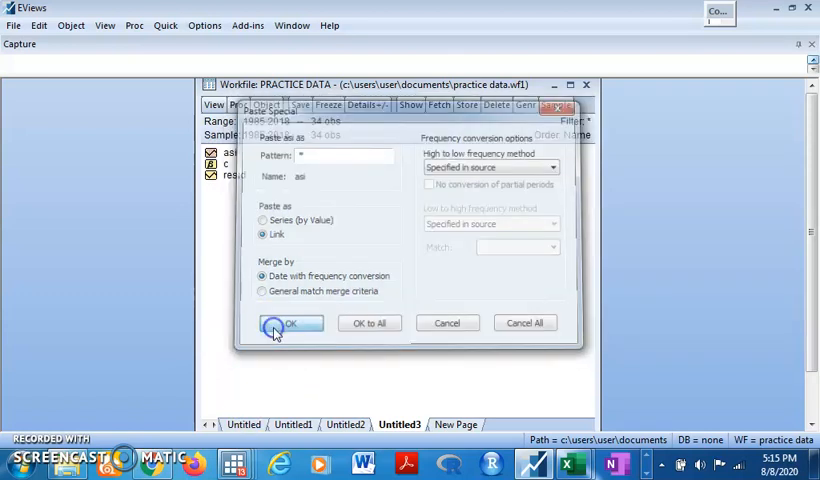
{"action": "left_click", "coordinate": [286, 323]}
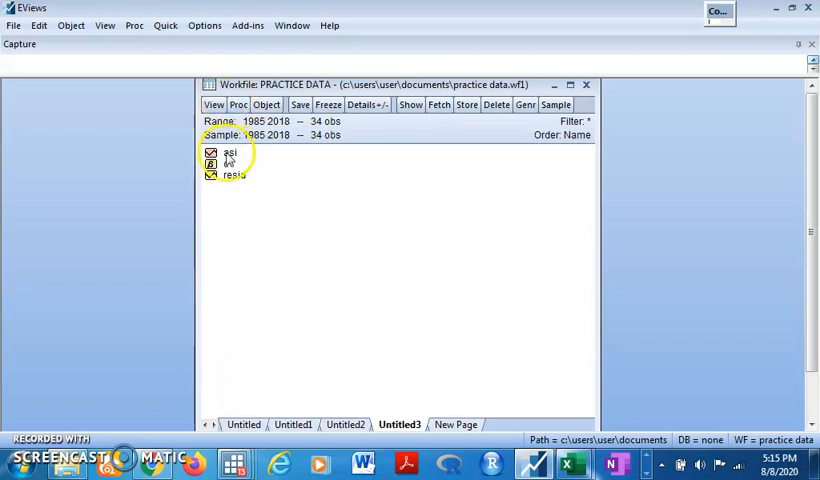
{"action": "double_click", "coordinate": [230, 153]}
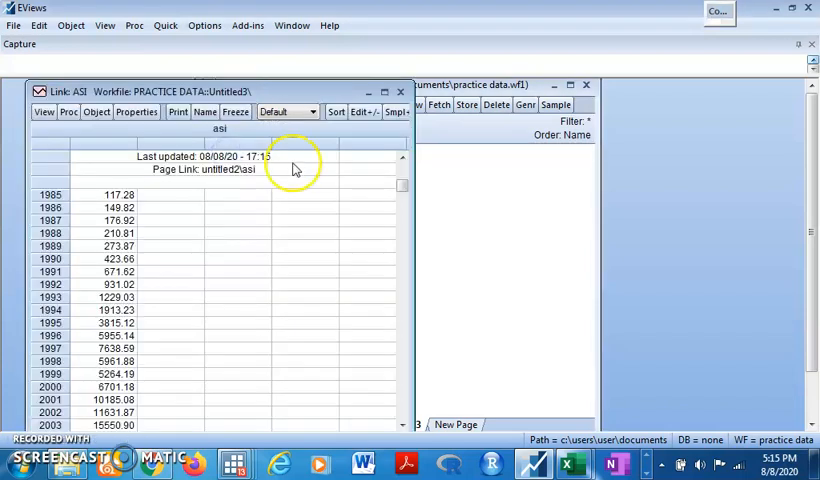
{"action": "scroll", "scroll_direction": "down", "scroll_amount": 3}
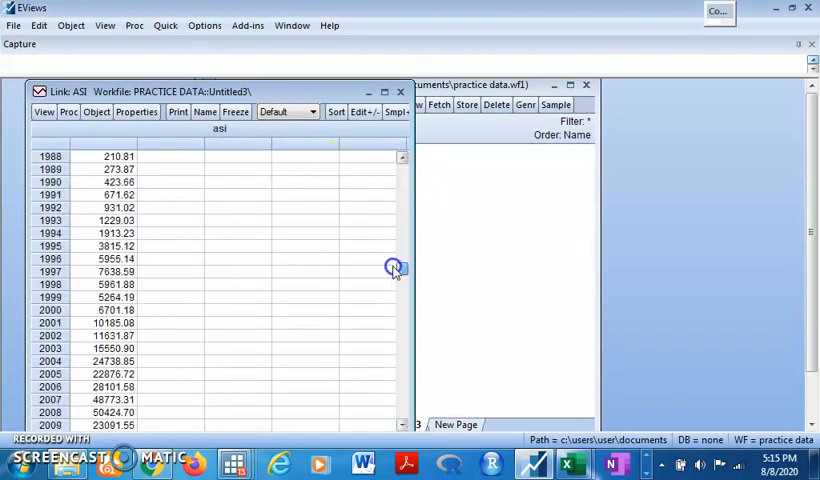